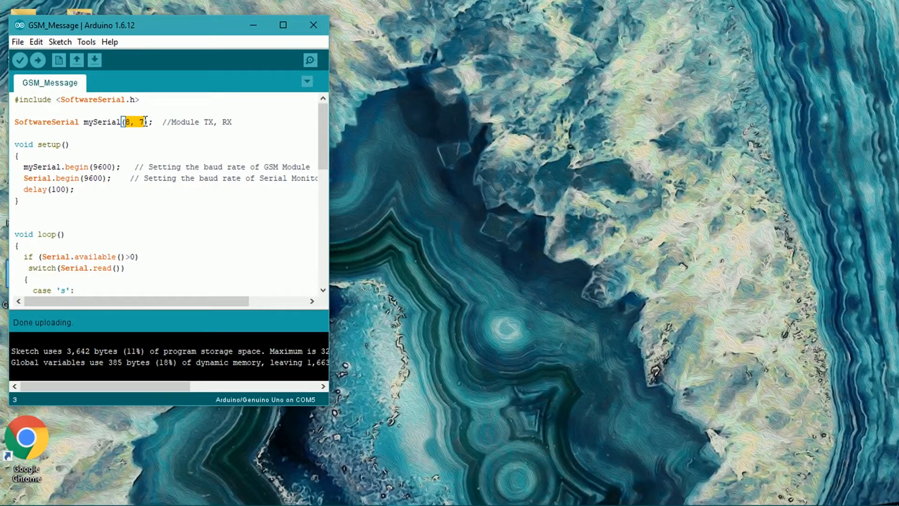
Step: Open the Serial Monitor for the uploaded GSM_Message sketch at 9600 baud
left_click(309, 61)
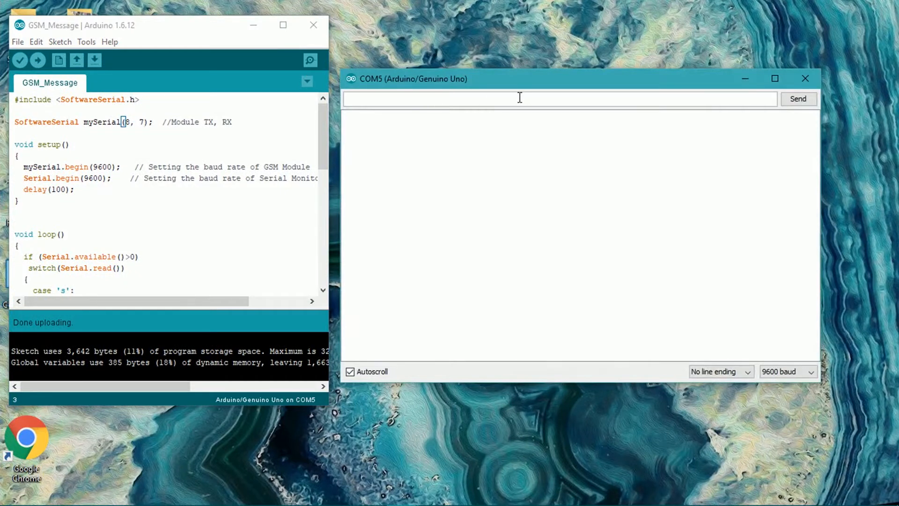
Step: Send 's' to trigger the test SMS, then close the Serial Monitor after OK
type("s")
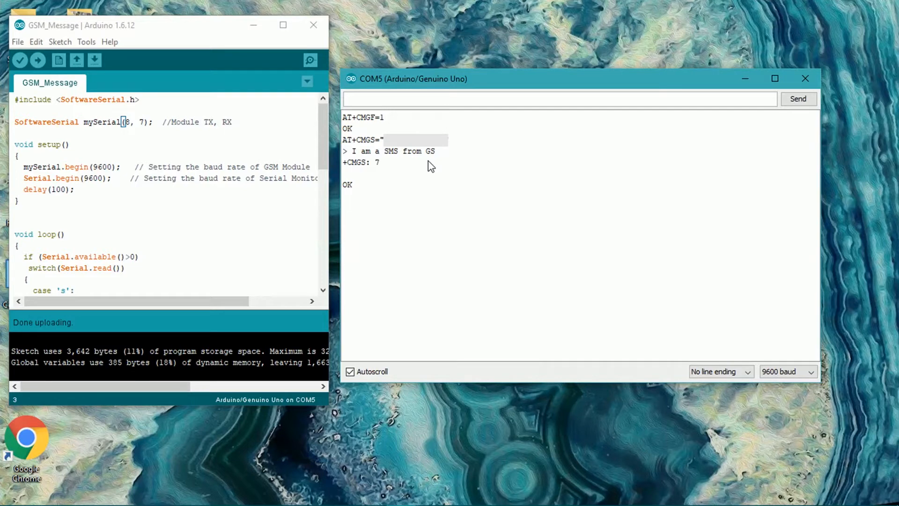
left_click(805, 79)
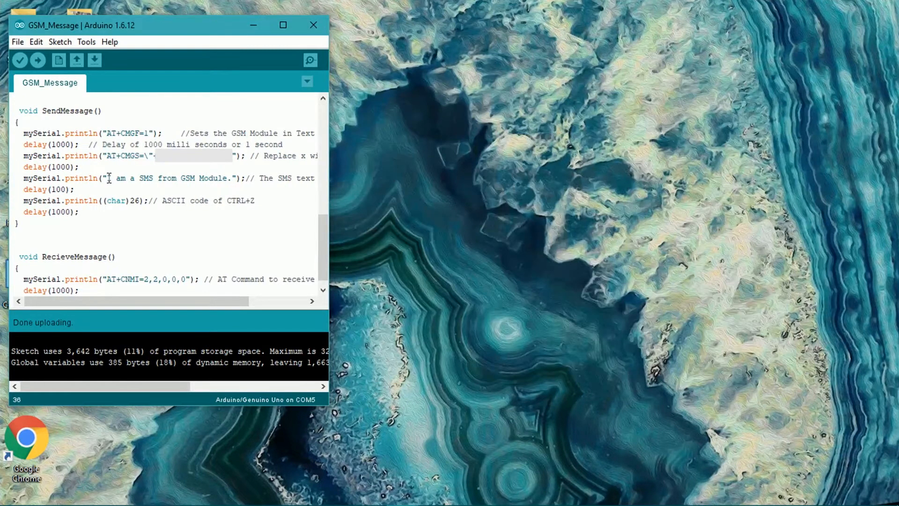
Step: Open the Documents > Arduino > libraries folder in File Explorer
left_click(230, 178)
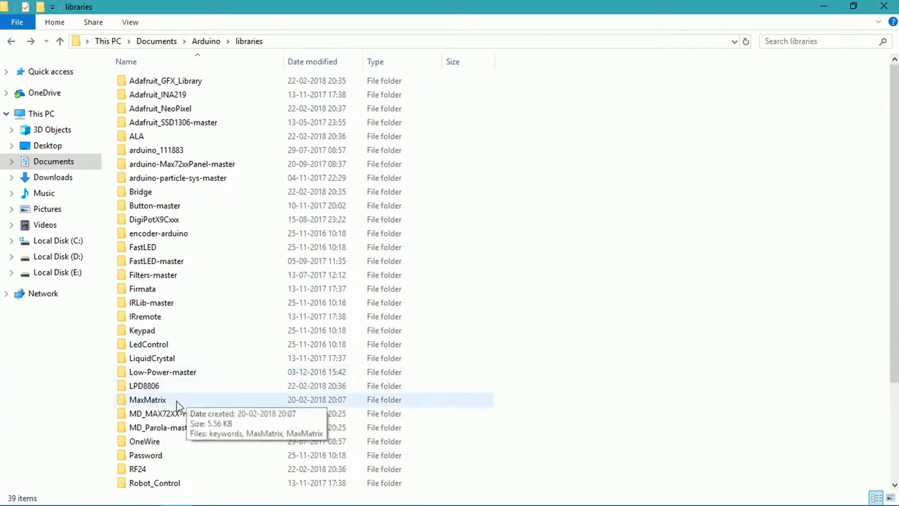
Step: Read the MD_MAX72XX docs Hardware page, then open src/MD_MAX72xx.h in Atmel Studio
double_click(159, 414)
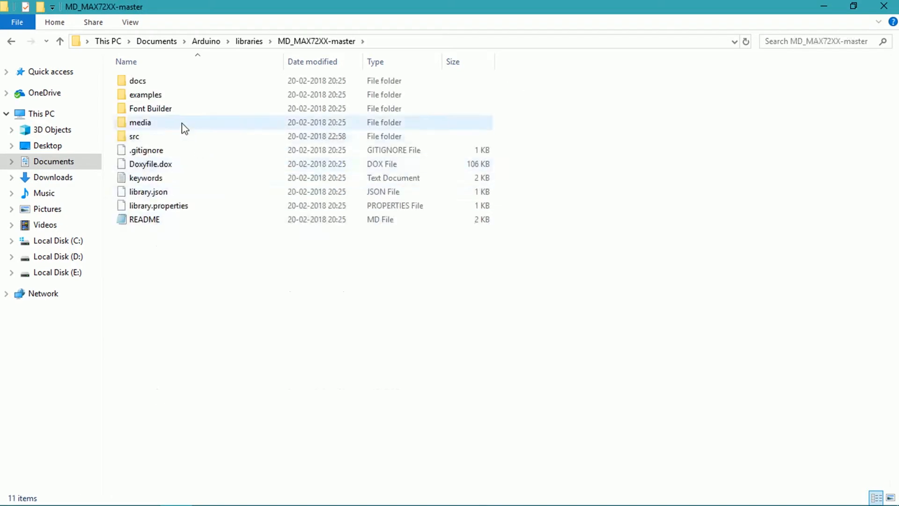
double_click(137, 80)
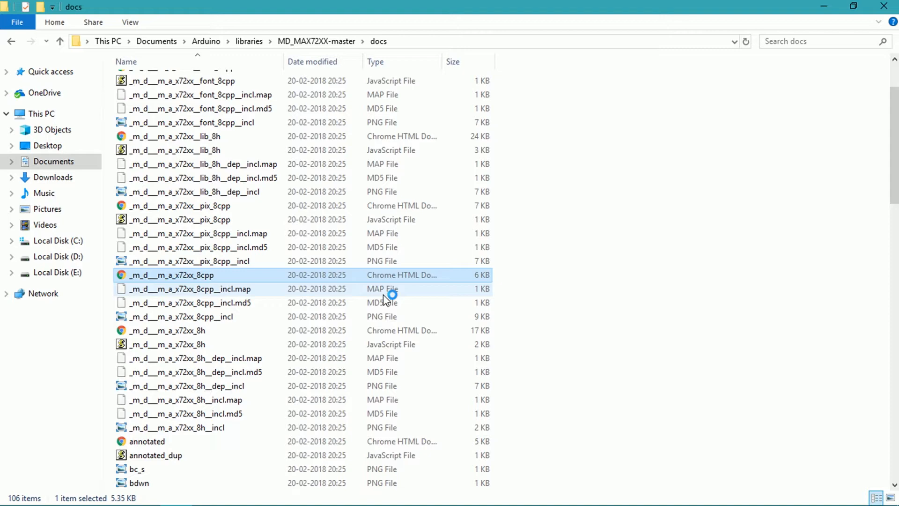
double_click(171, 275)
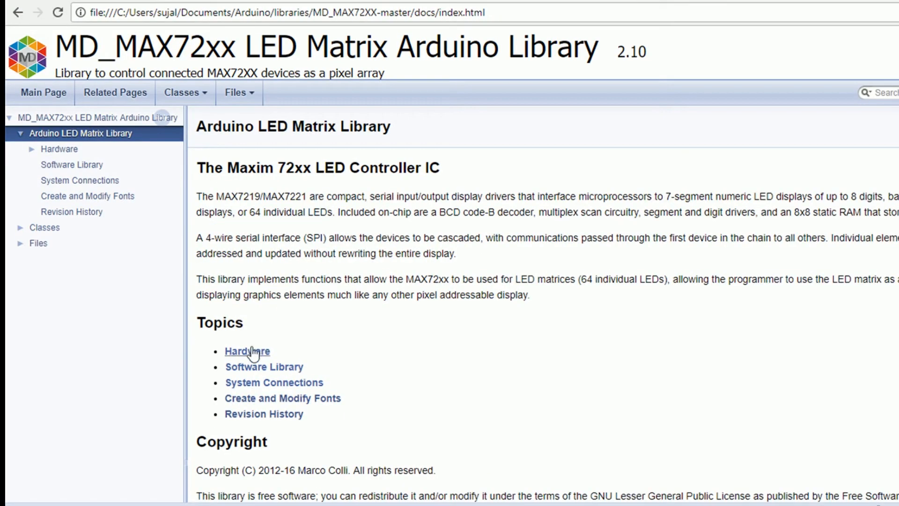
left_click(247, 351)
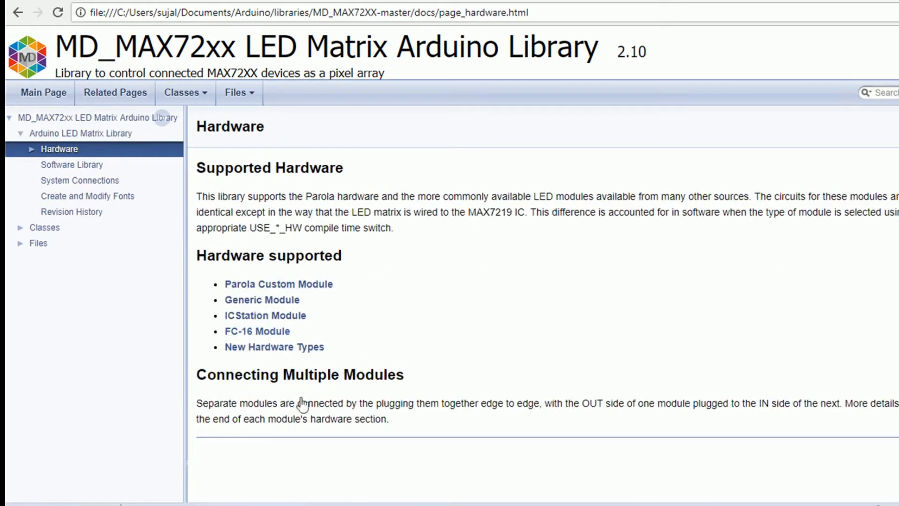
left_click(257, 331)
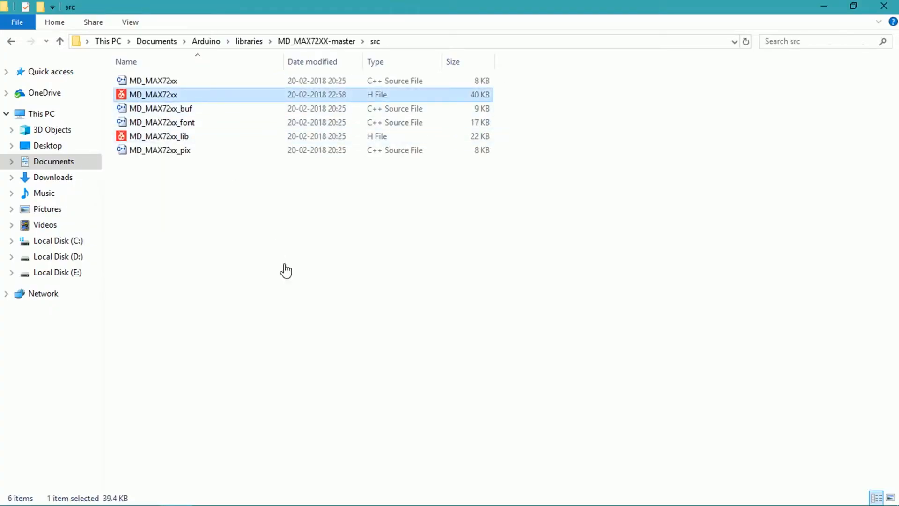
double_click(153, 95)
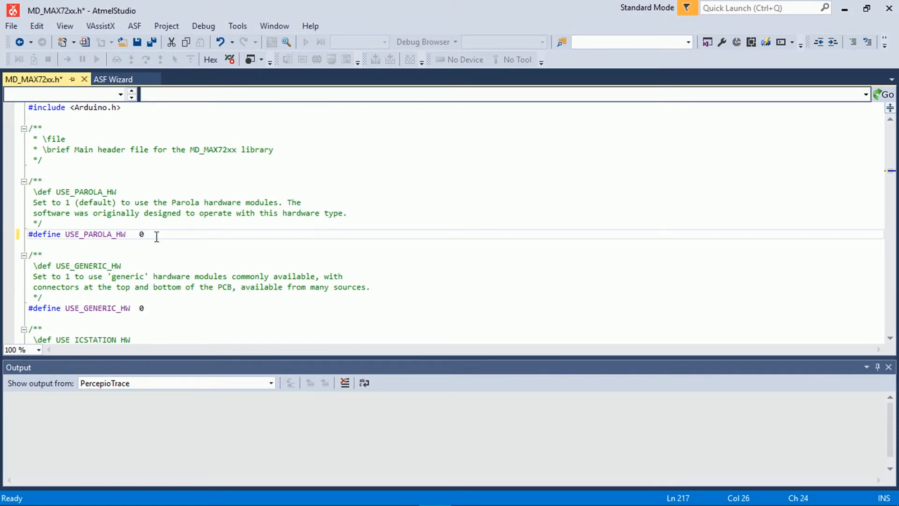
Step: Set USE_FC16_HW to 1, with Parola, generic and ICStation hardware options at 0
scroll("down", 3)
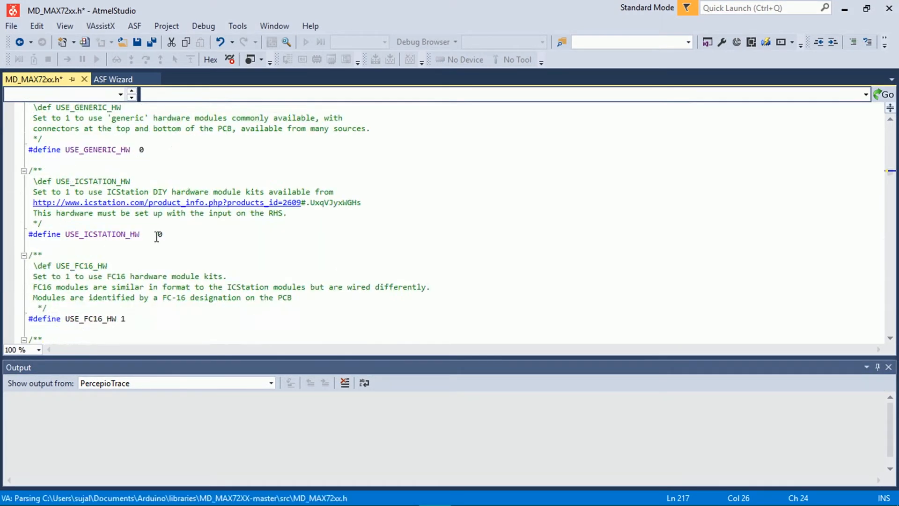
scroll("down", 3)
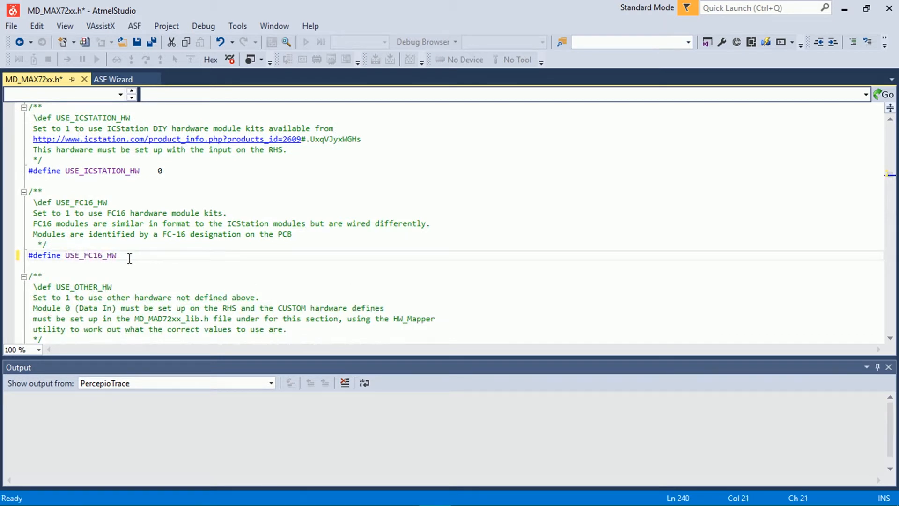
left_click(11, 26)
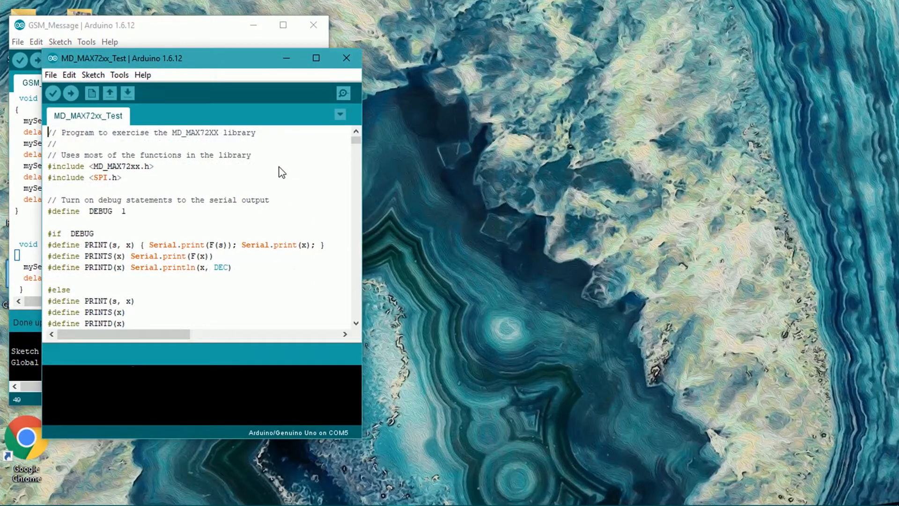
Step: Upload the MD_MAX72xx_Test example sketch to the board
left_click(71, 93)
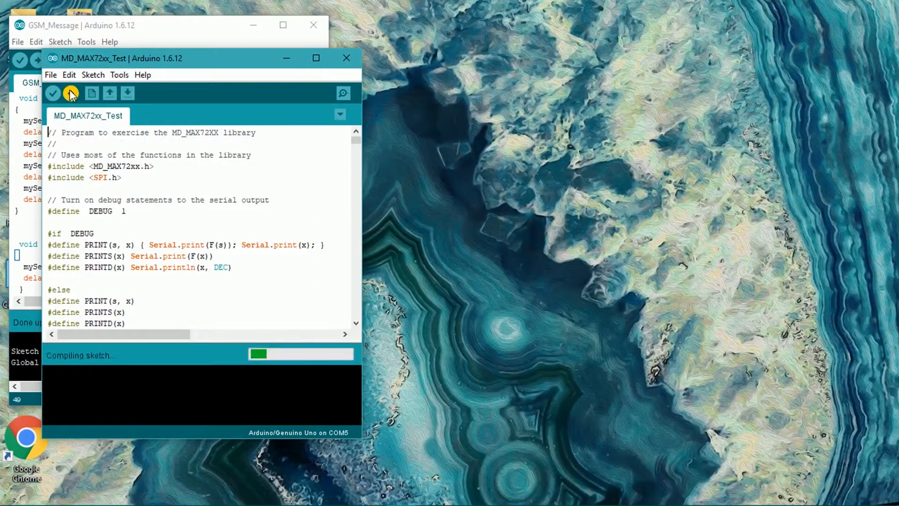